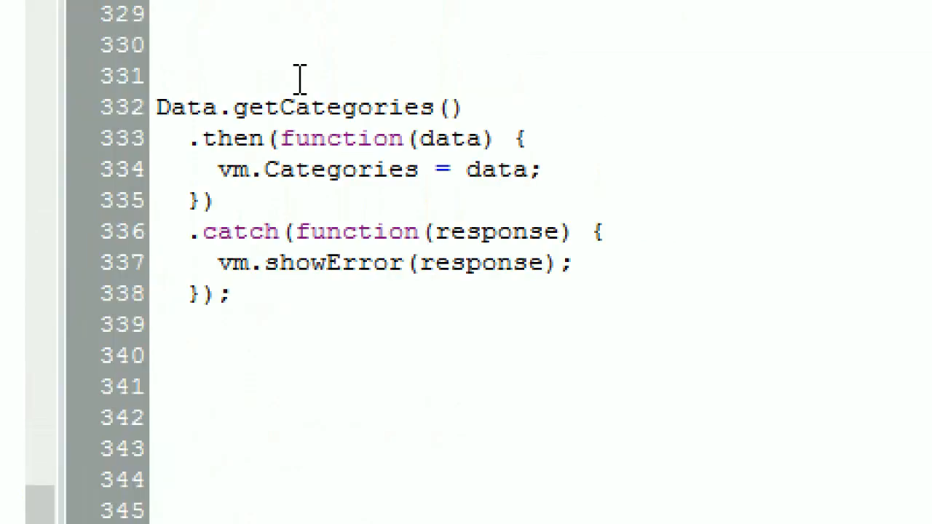
Step: Draw red arrows from Data.getCategories() into the then handler and down to vm.showError(response) in the catch block
left_click(644, 185)
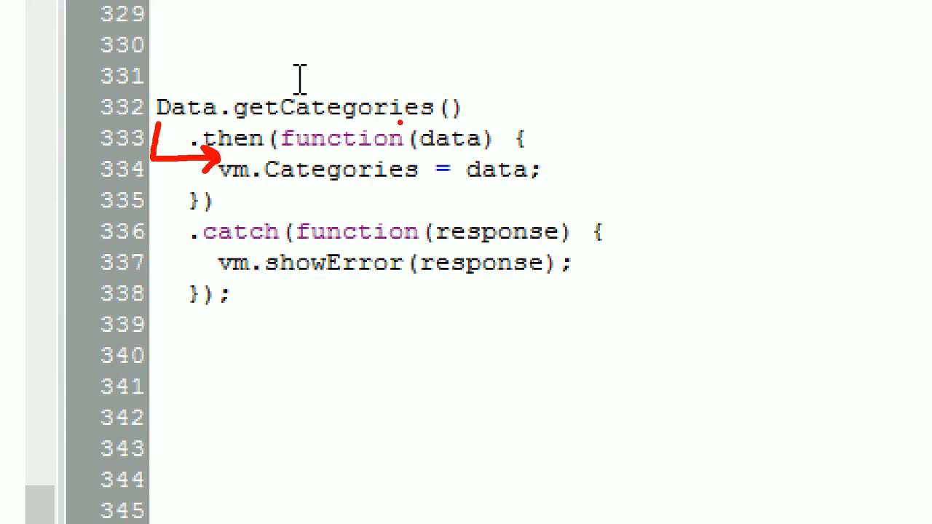
left_click_drag(401, 134, 495, 138)
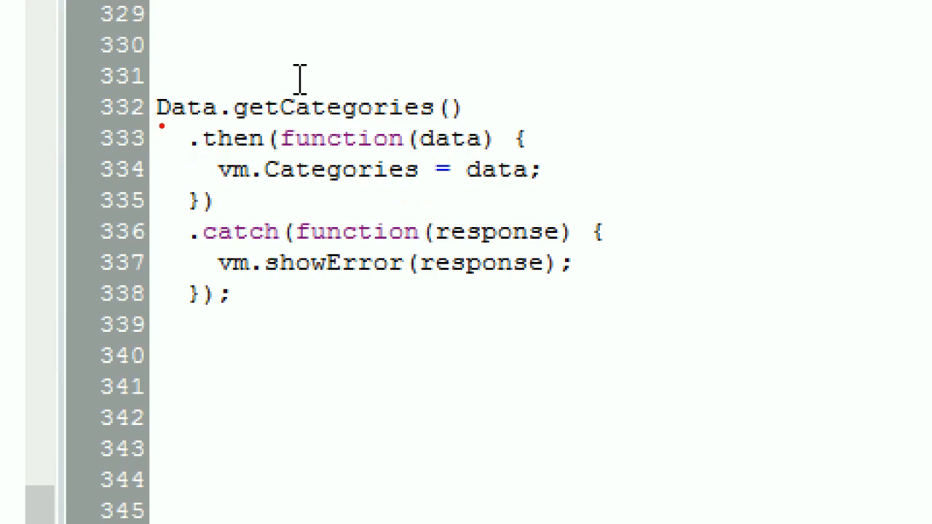
left_click_drag(160, 128, 215, 254)
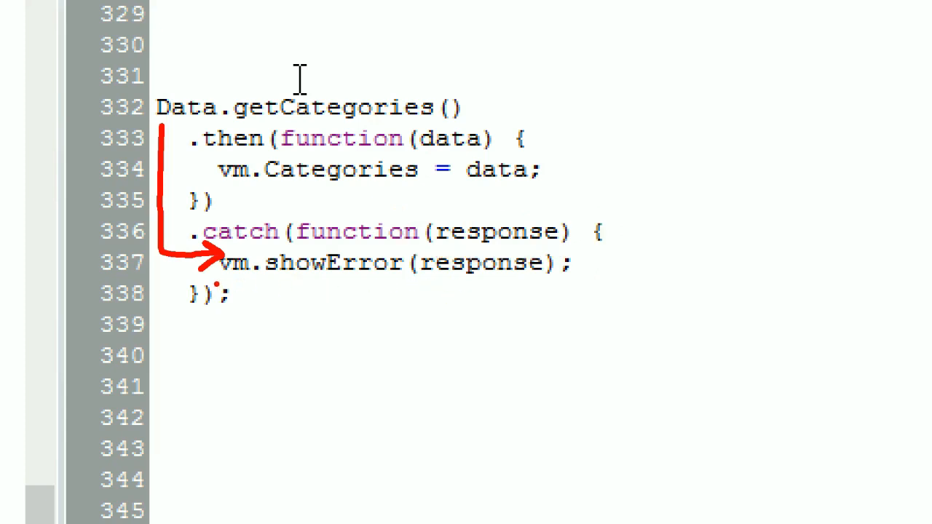
left_click_drag(215, 282, 396, 282)
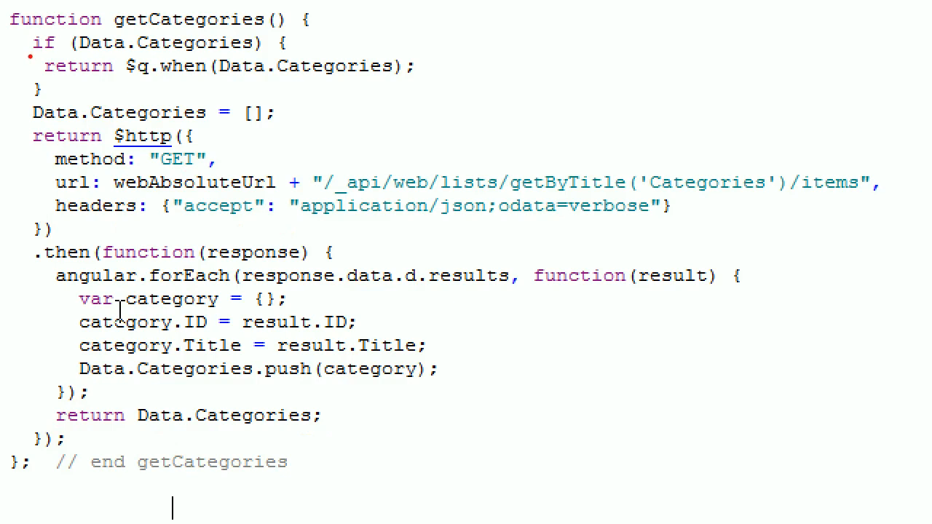
Step: Underline the if (Data.Categories) check in red at the top of the getCategories definition
left_click_drag(29, 57, 265, 56)
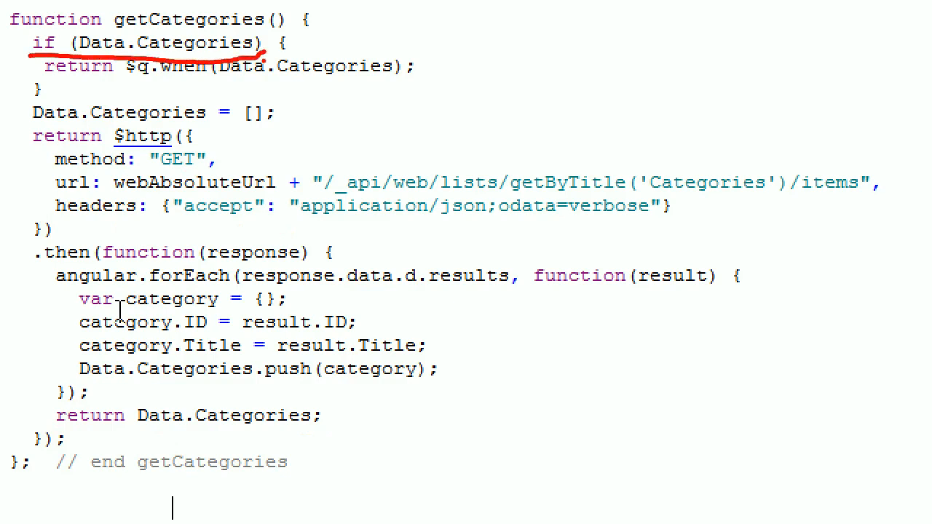